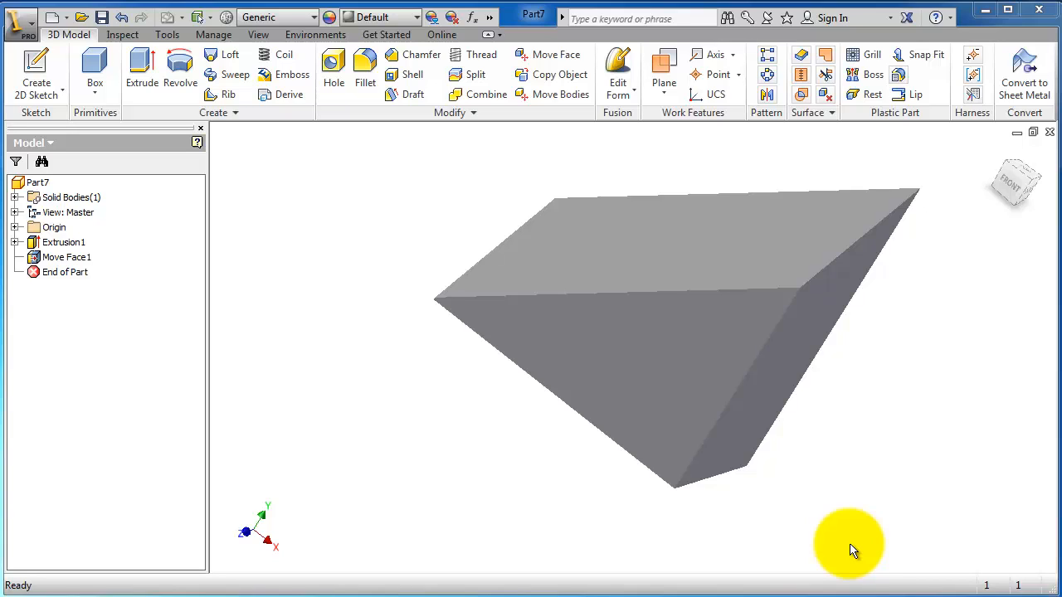
- Start the Move Face command on the wedge
left_click(549, 54)
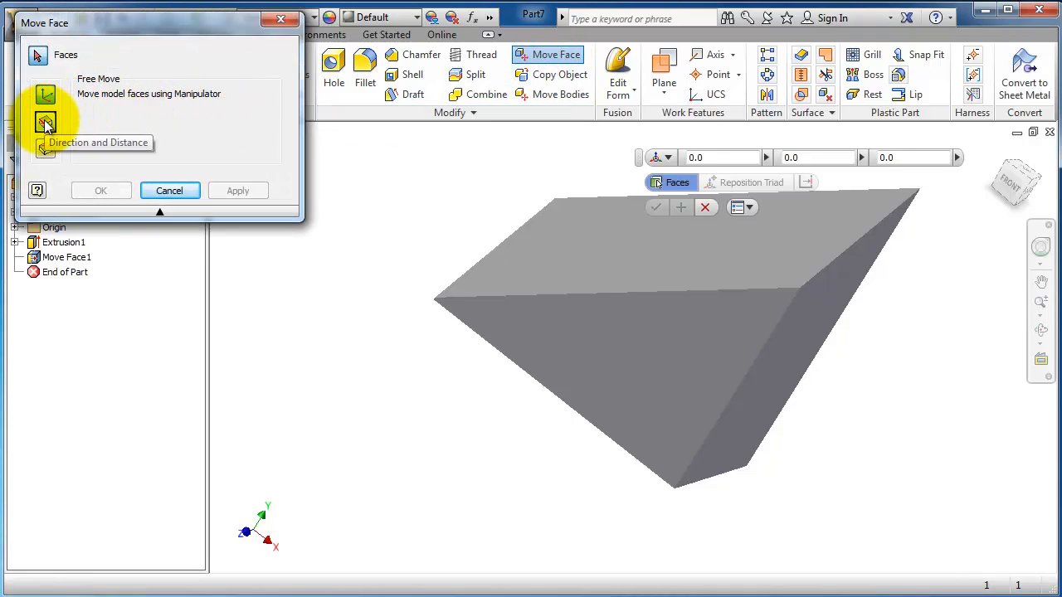
- Choose the Direction and Distance method for moving the wedge's top face
left_click(45, 122)
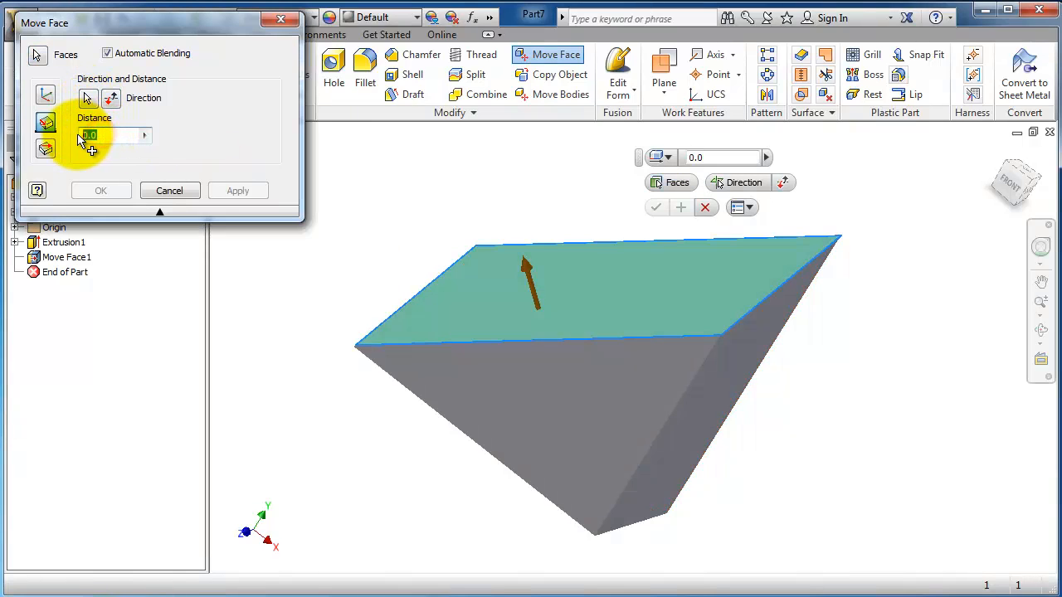
- Enter a move distance of 20 and orbit to inspect the taller preview
type("20")
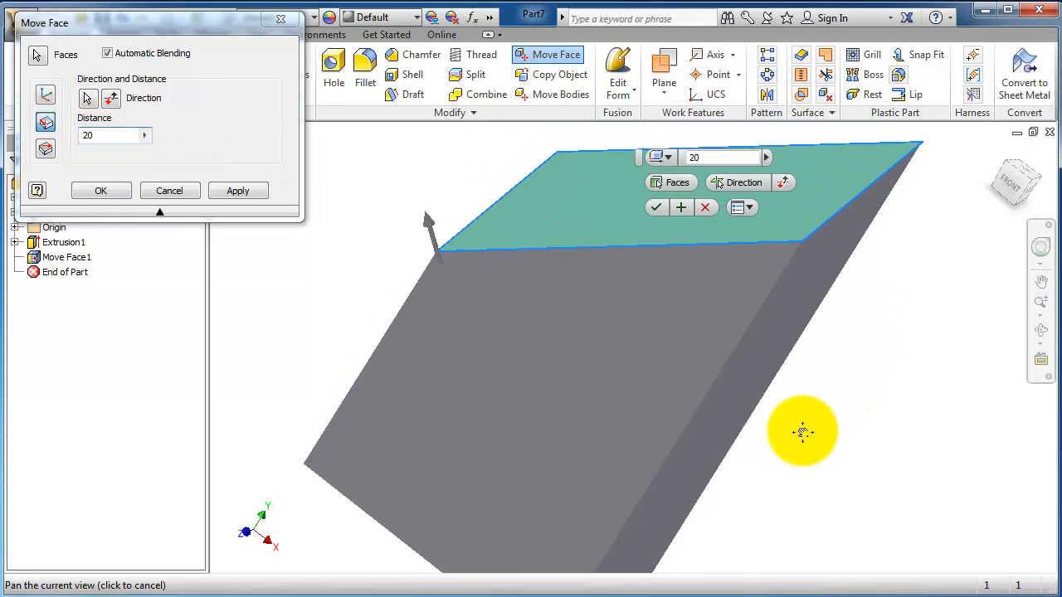
left_click_drag(802, 430, 476, 199)
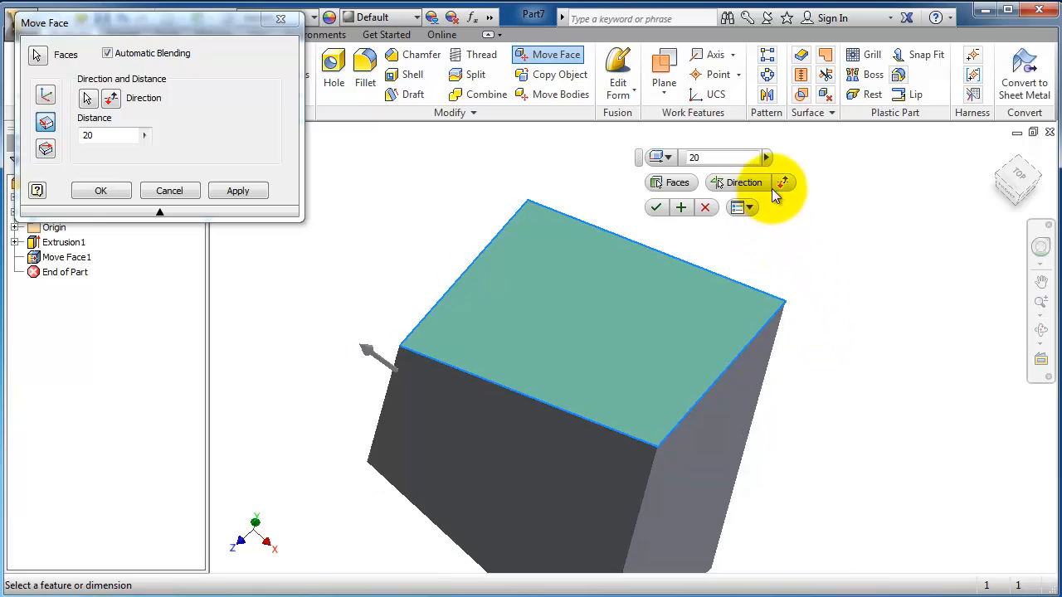
- Redefine the top face's move direction from a picked block edge
left_click(744, 182)
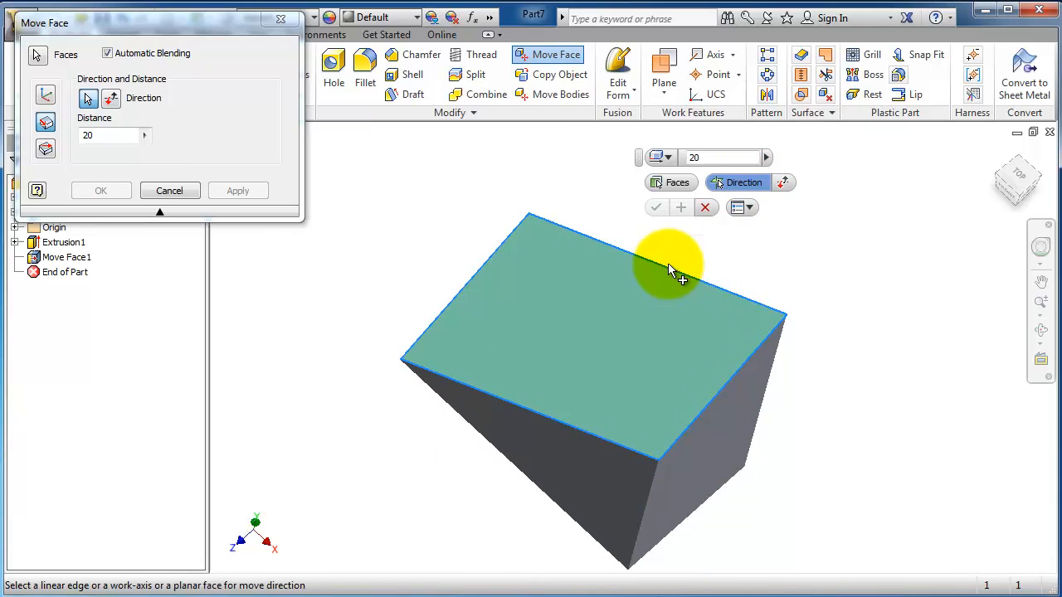
left_click_drag(668, 266, 451, 228)
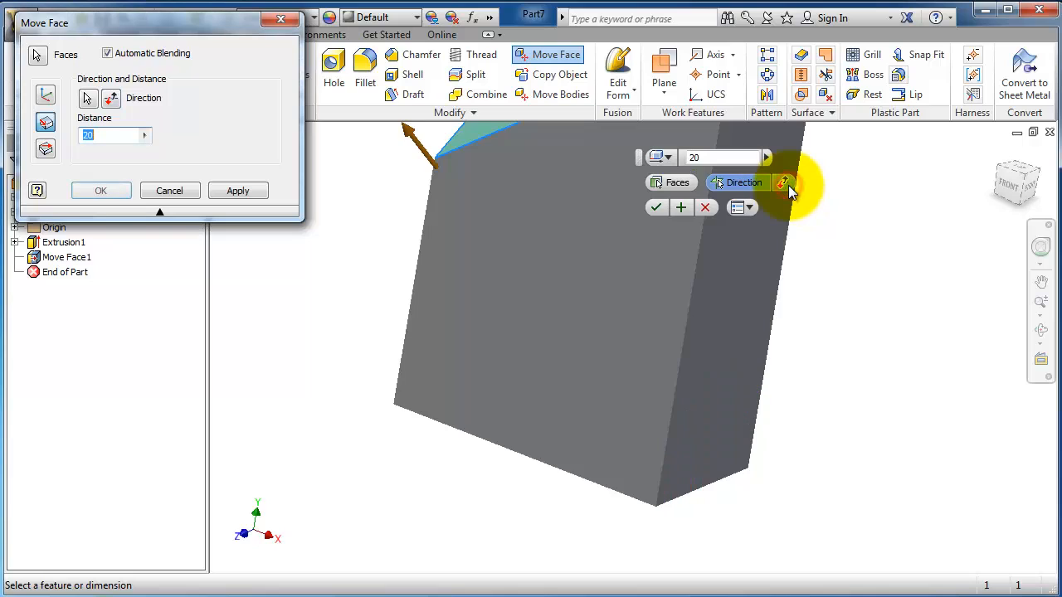
- Flip the direction and apply the 0.500 mm top-face move
left_click(781, 183)
type("0.500")
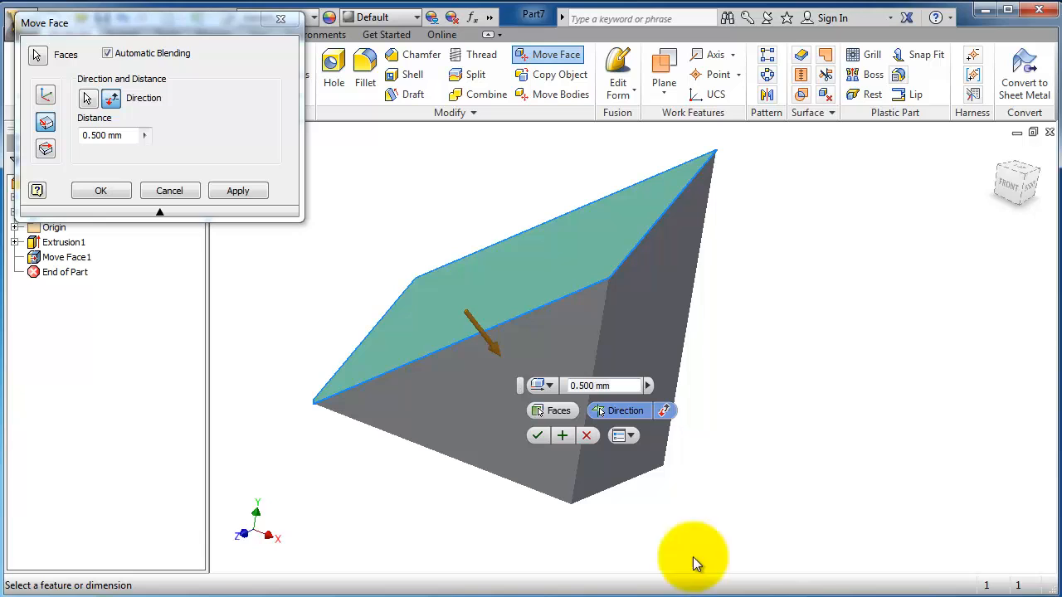
left_click(102, 190)
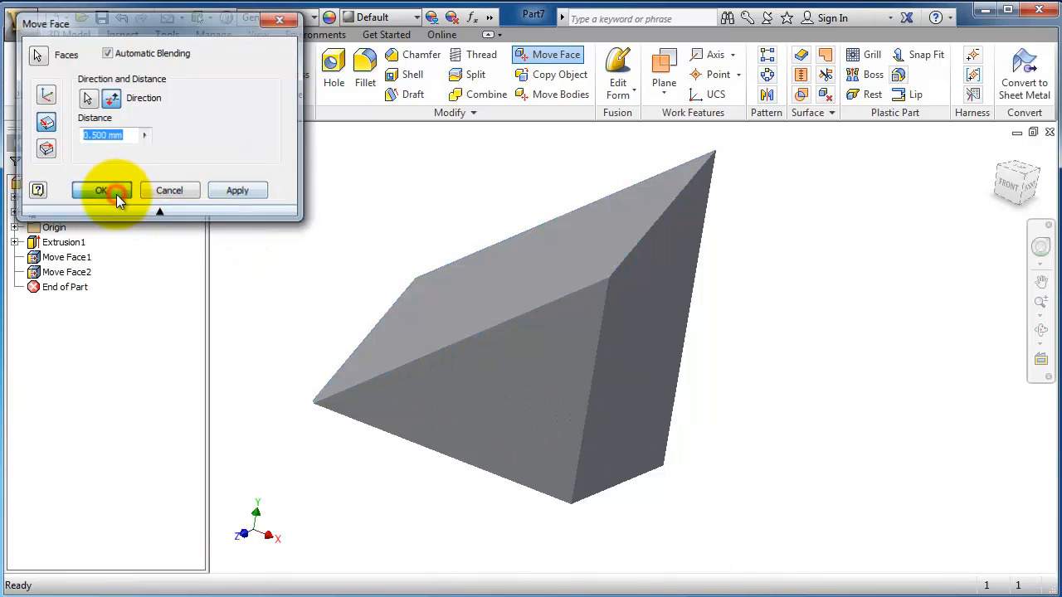